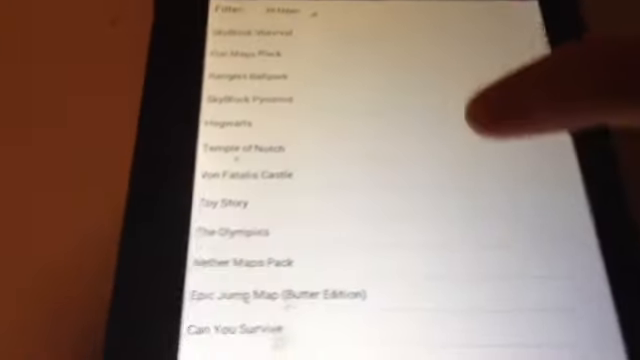
- Install the Stampys Lovely World Remake map and view it in Minecraft PE's world list
scroll(down, 3)
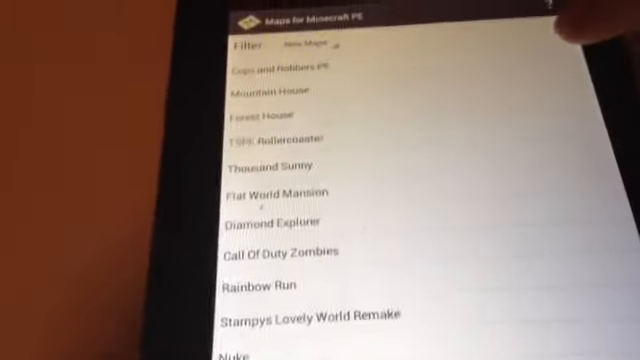
click(310, 324)
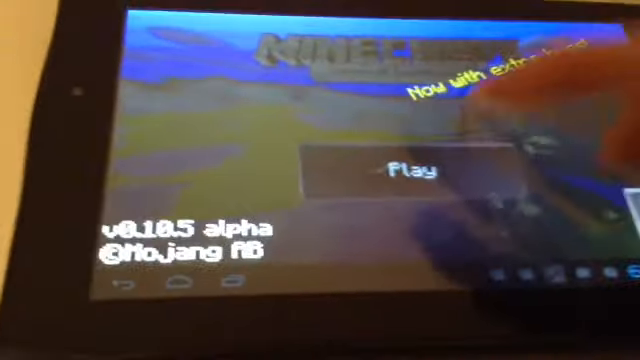
click(408, 168)
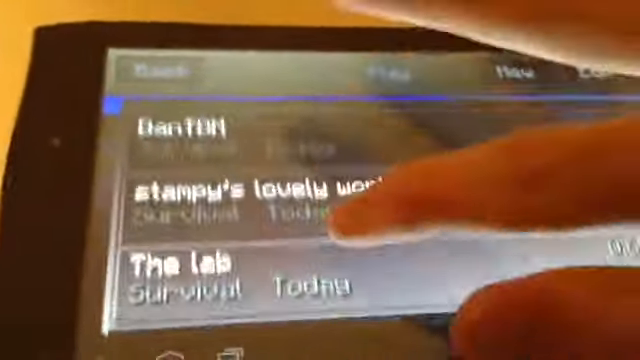